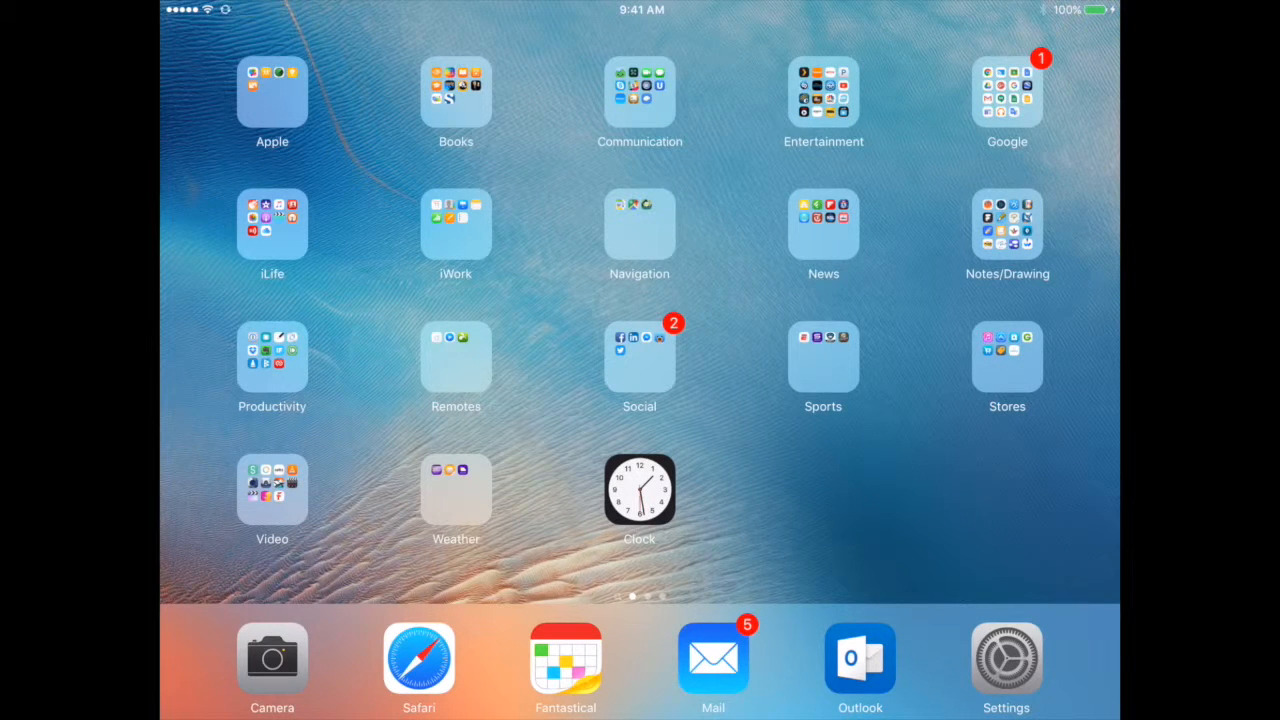
# Launch the Camera app from the dock to photograph the red easy button.
pyautogui.click(271, 657)
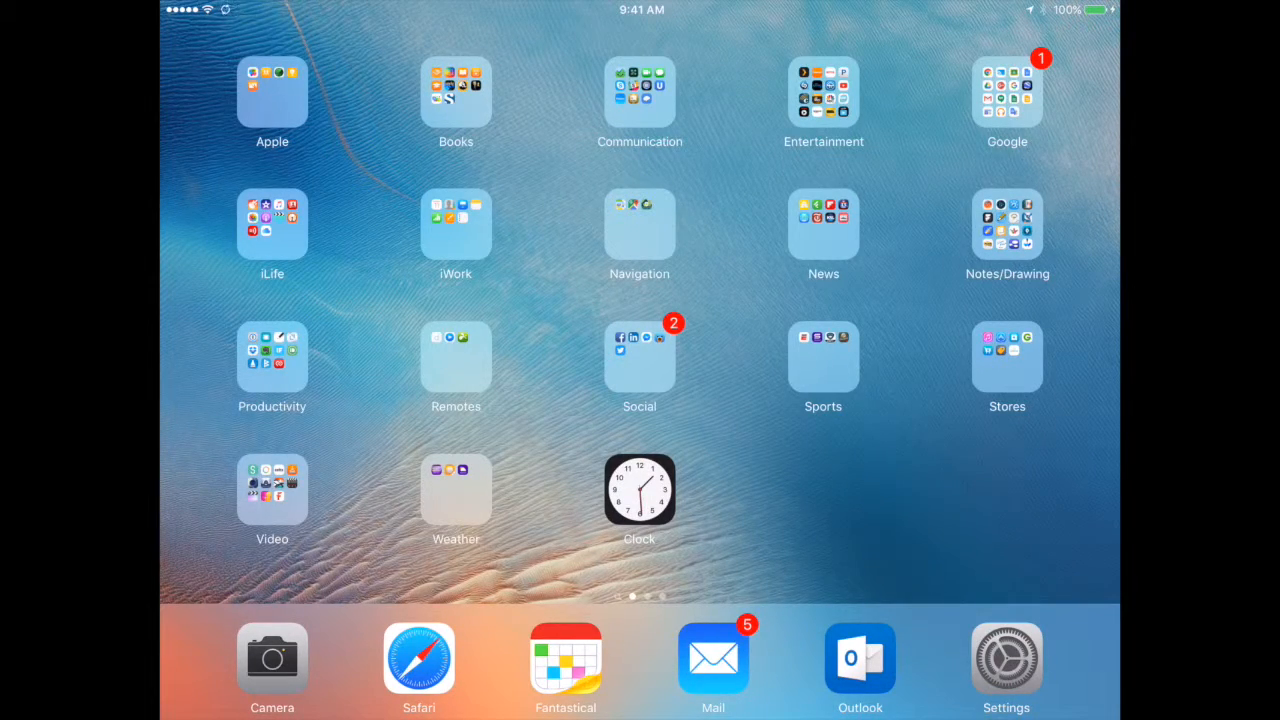
# Launch Photos from the iLife folder and view the All Photos album.
pyautogui.click(272, 222)
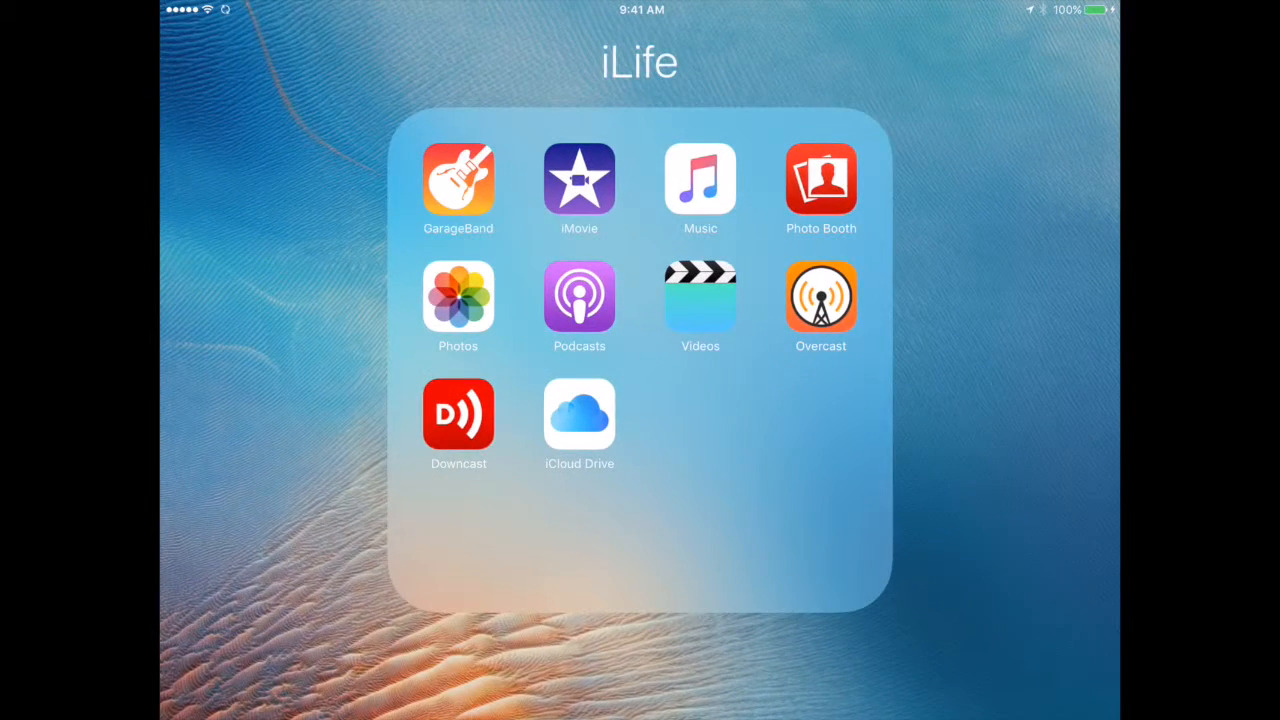
pyautogui.click(458, 298)
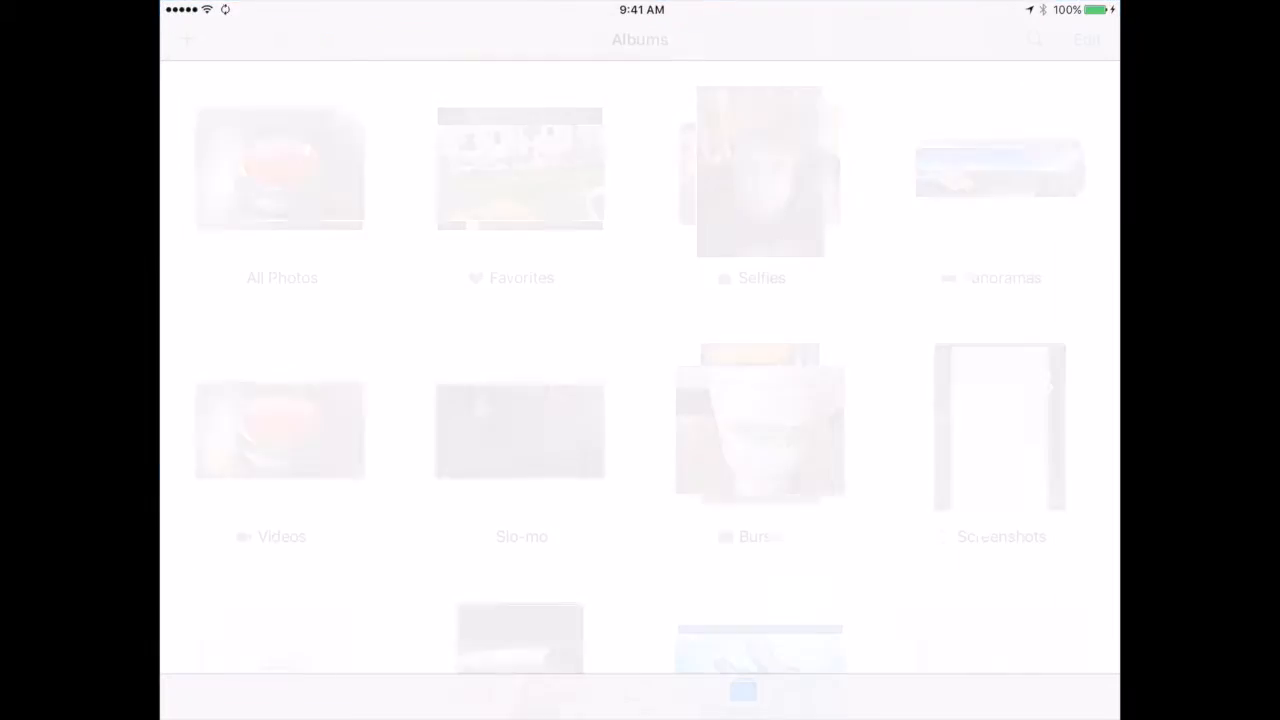
pyautogui.click(282, 170)
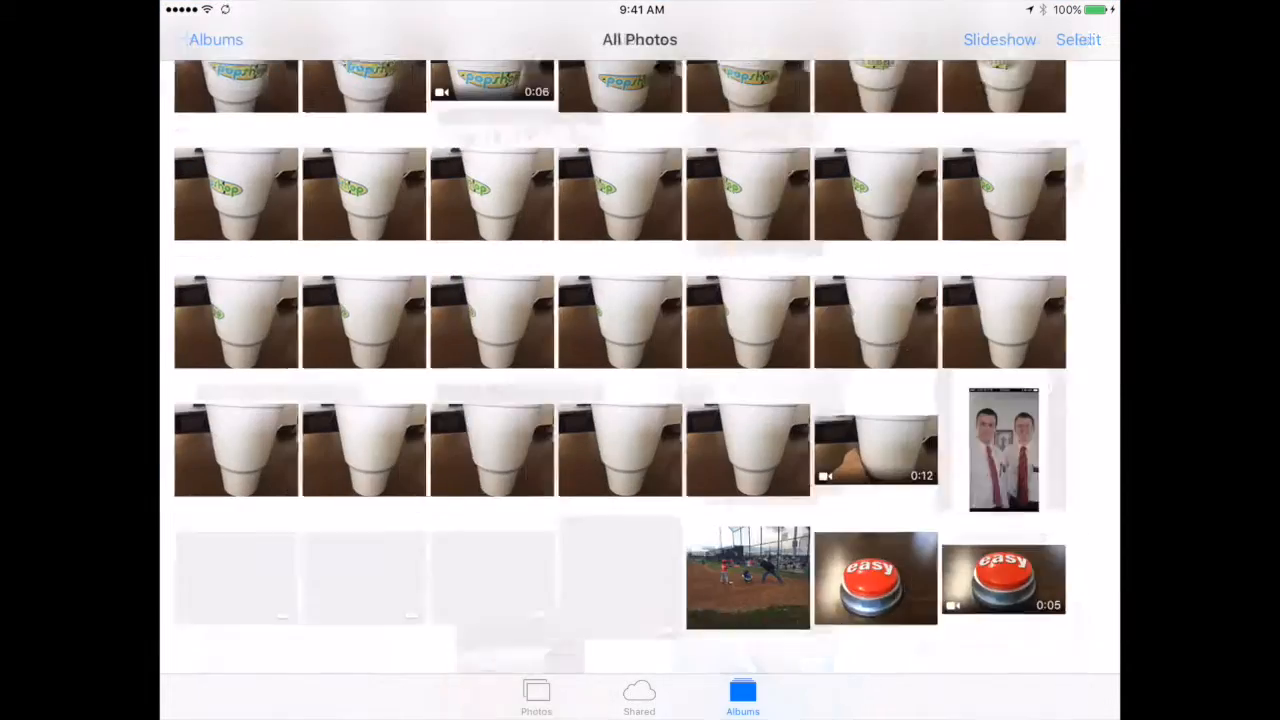